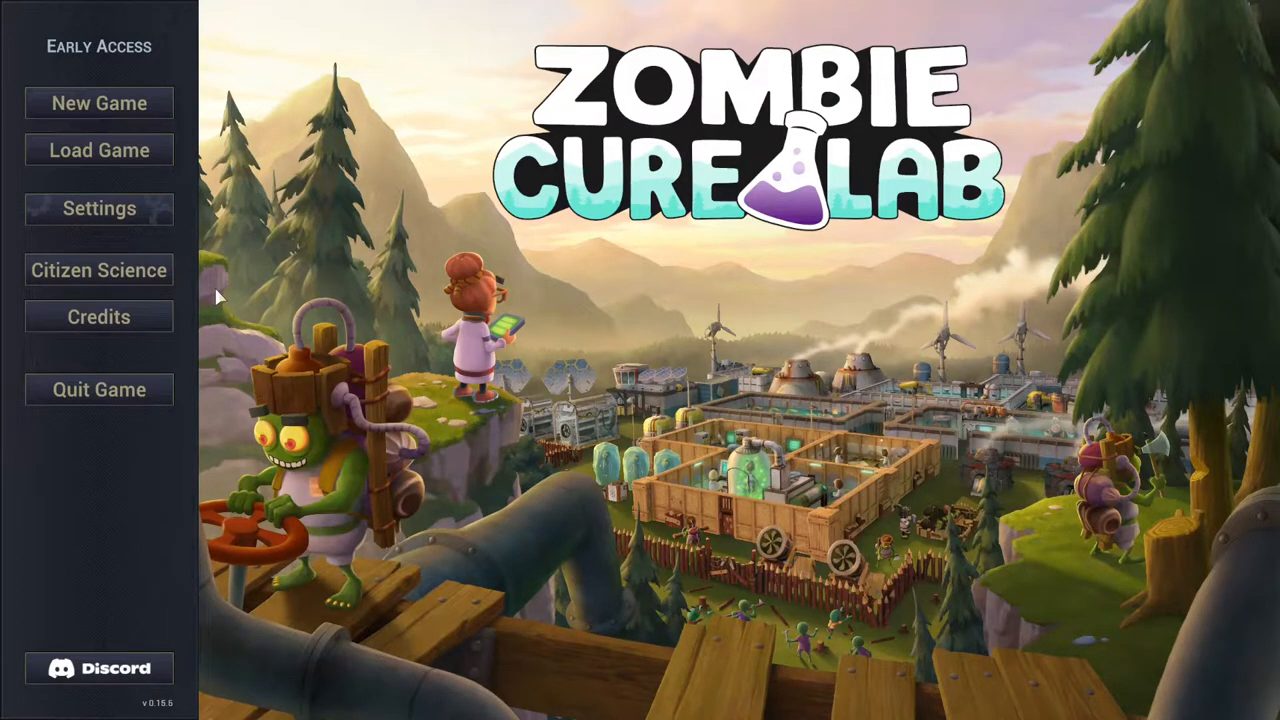
- Open the Citizen Science panel about the Docking Hero protein-docking project
{"action": "left_click", "coordinate": [98, 270]}
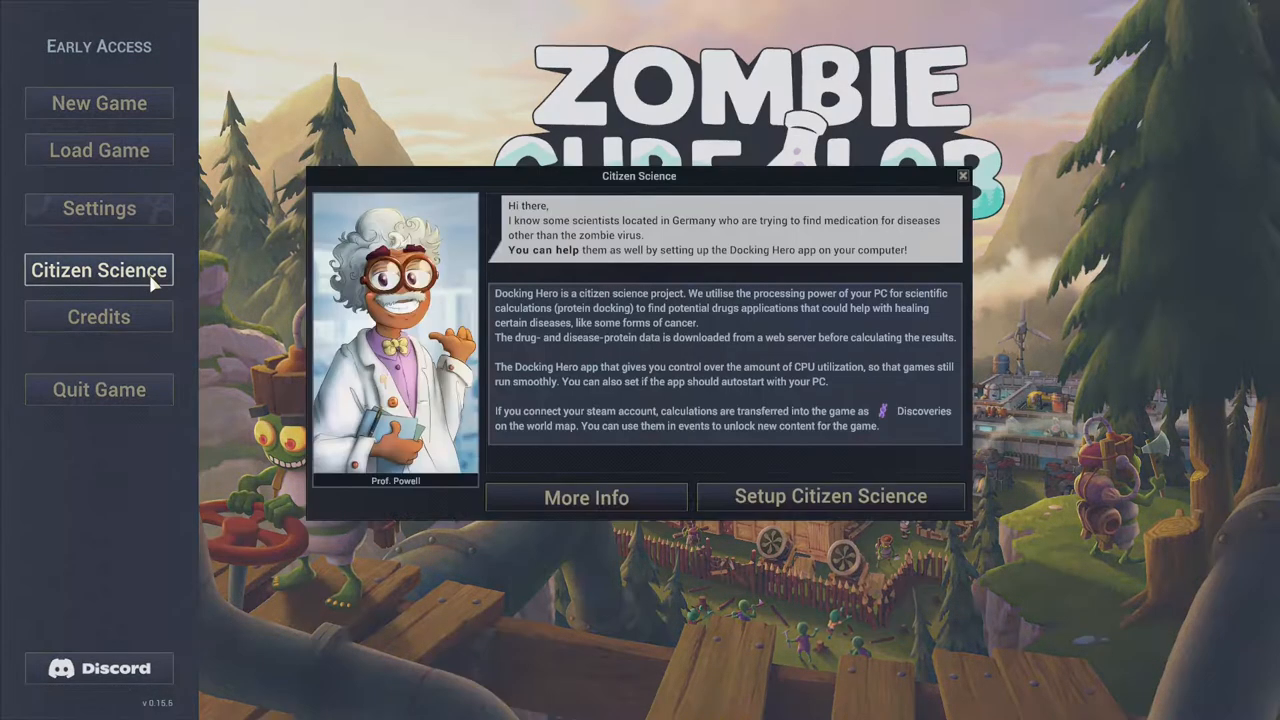
{"action": "mouse_move", "coordinate": [660, 350]}
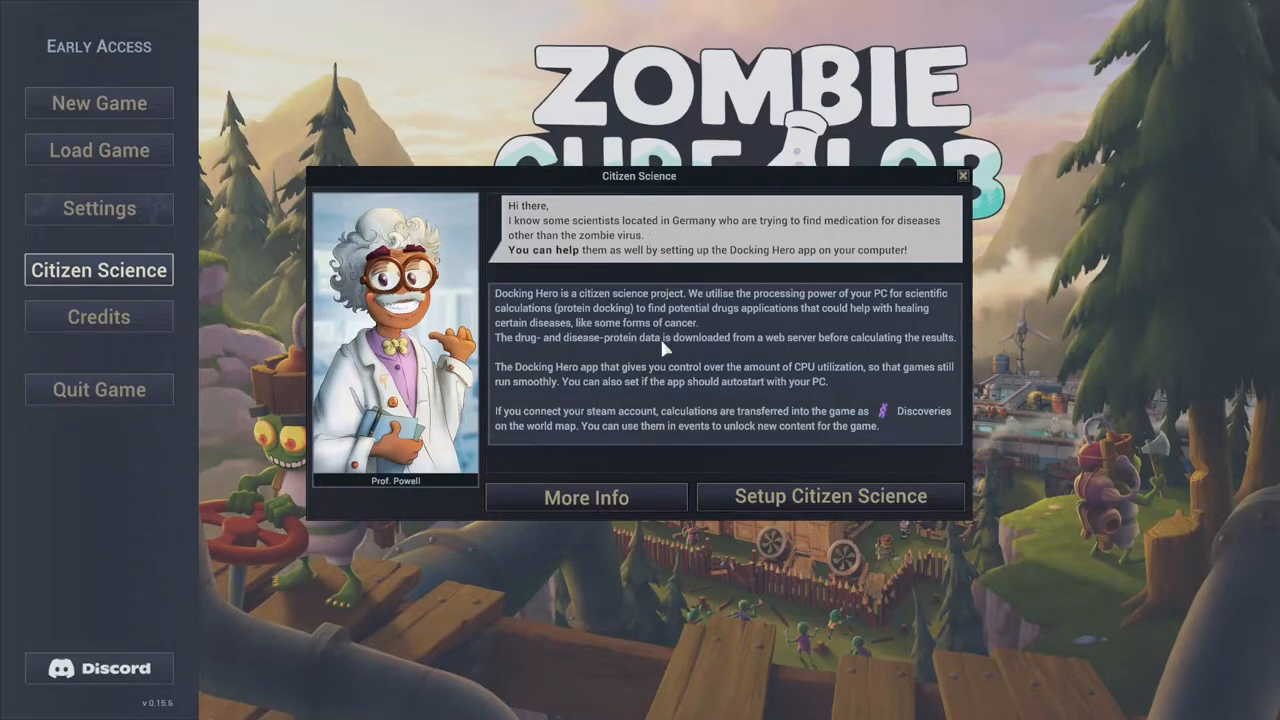
{"action": "mouse_move", "coordinate": [733, 270]}
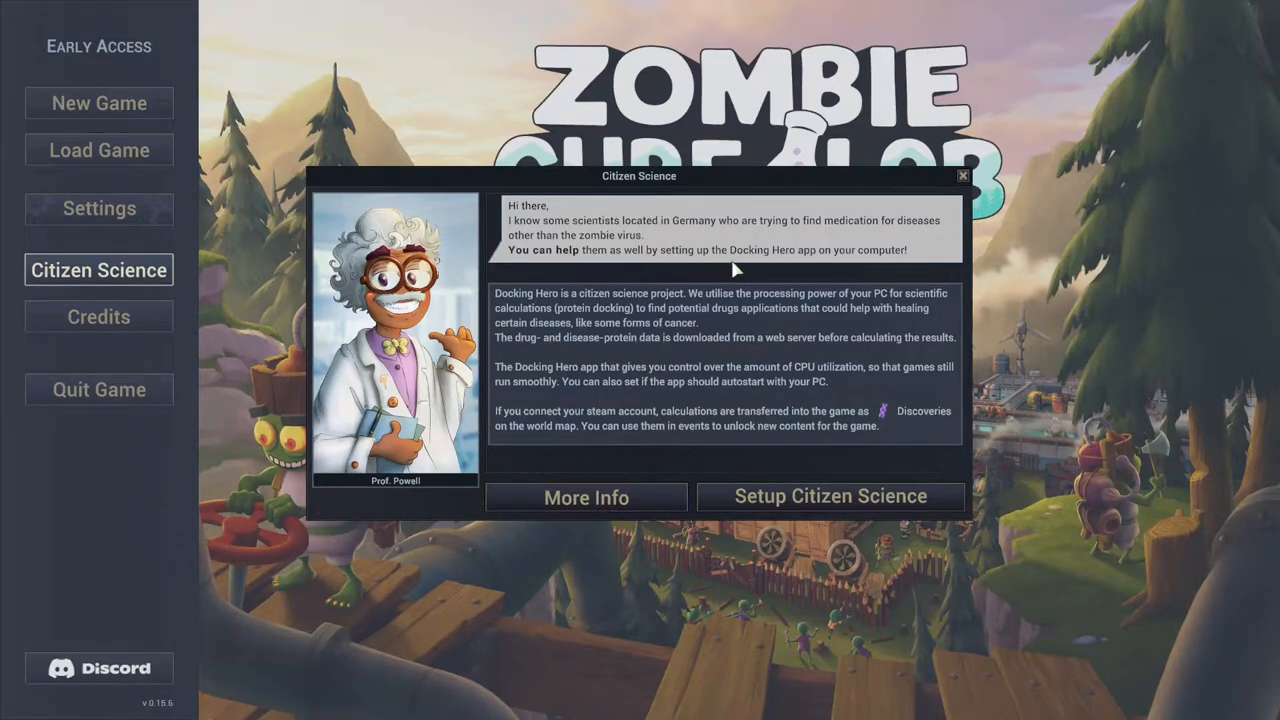
{"action": "mouse_move", "coordinate": [778, 268]}
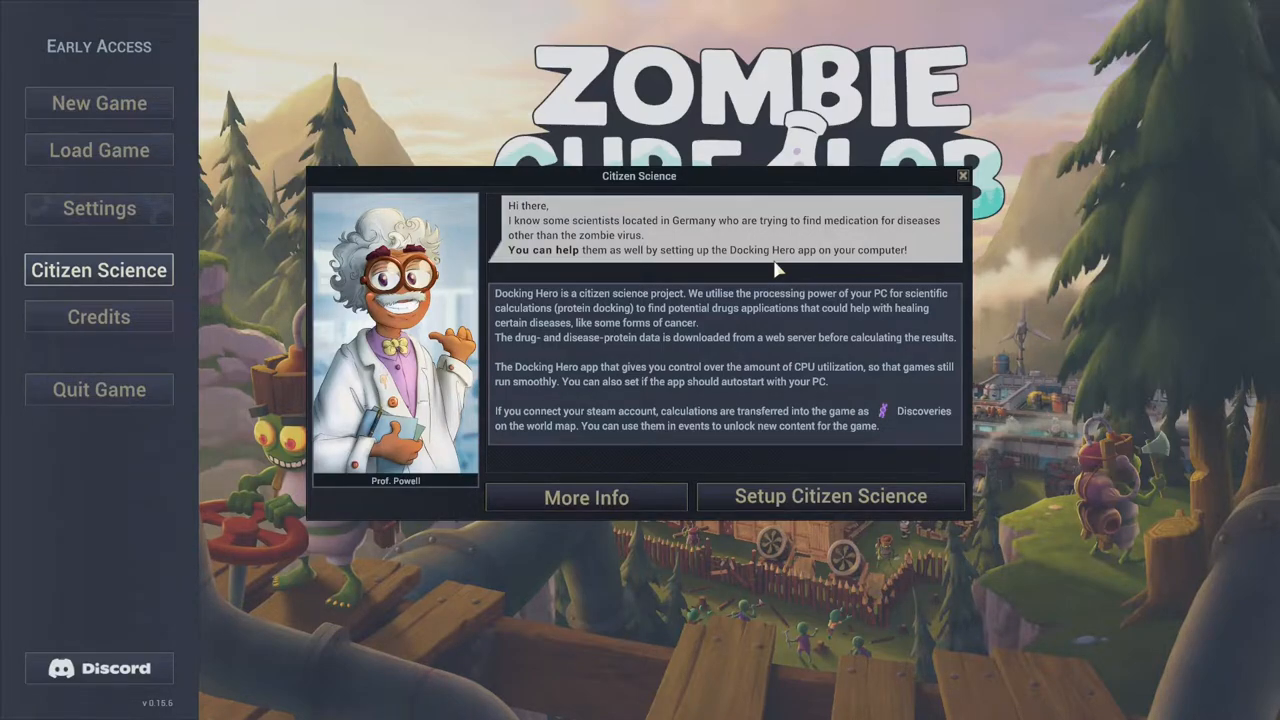
{"action": "mouse_move", "coordinate": [817, 424]}
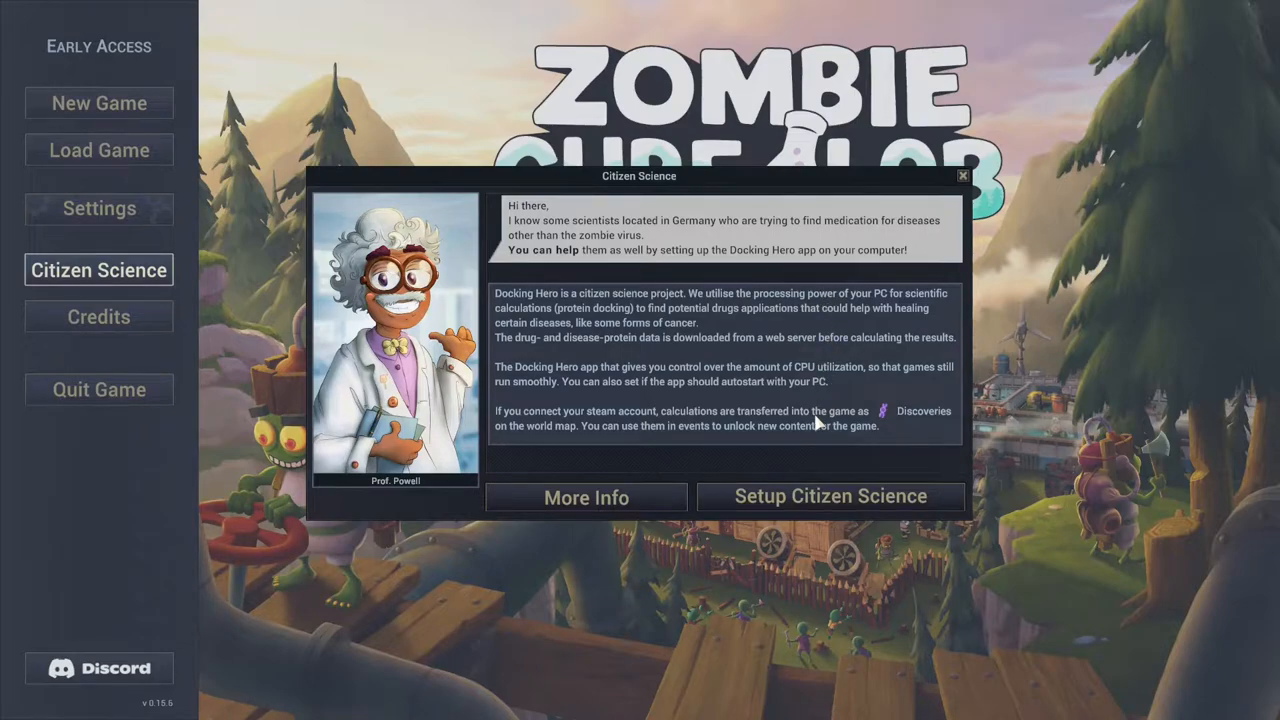
{"action": "mouse_move", "coordinate": [680, 430]}
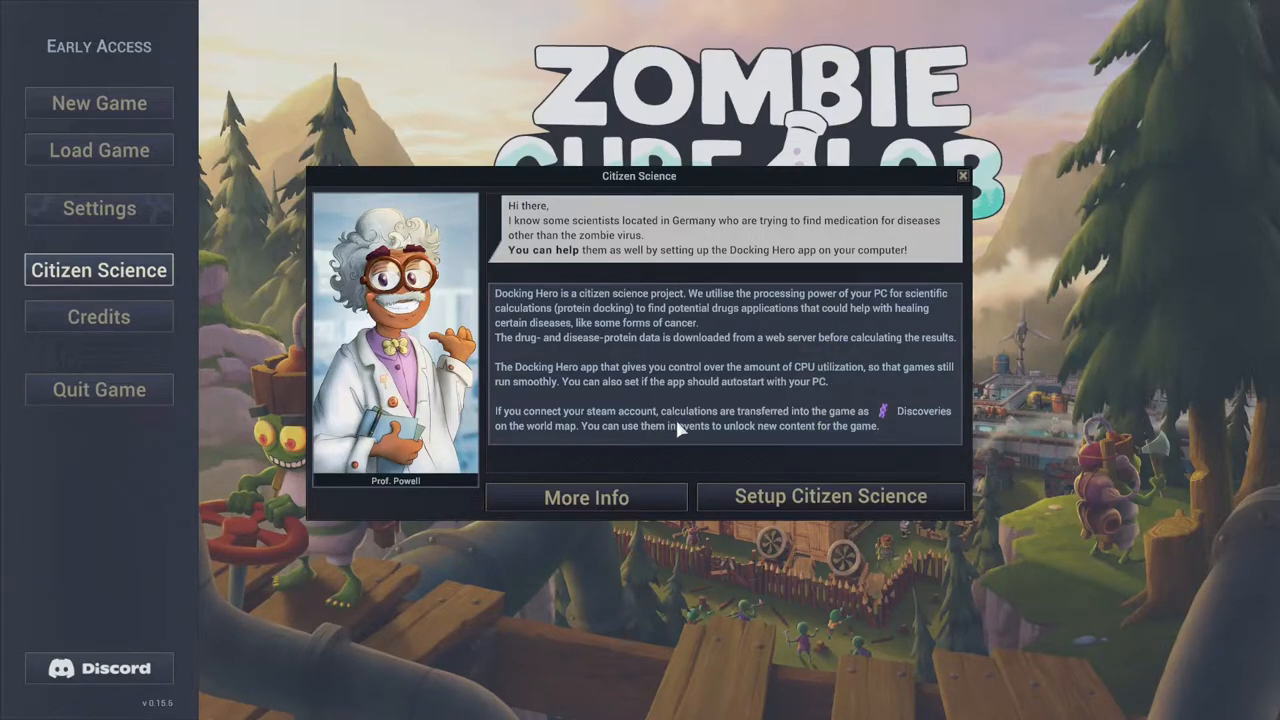
{"action": "mouse_move", "coordinate": [885, 438]}
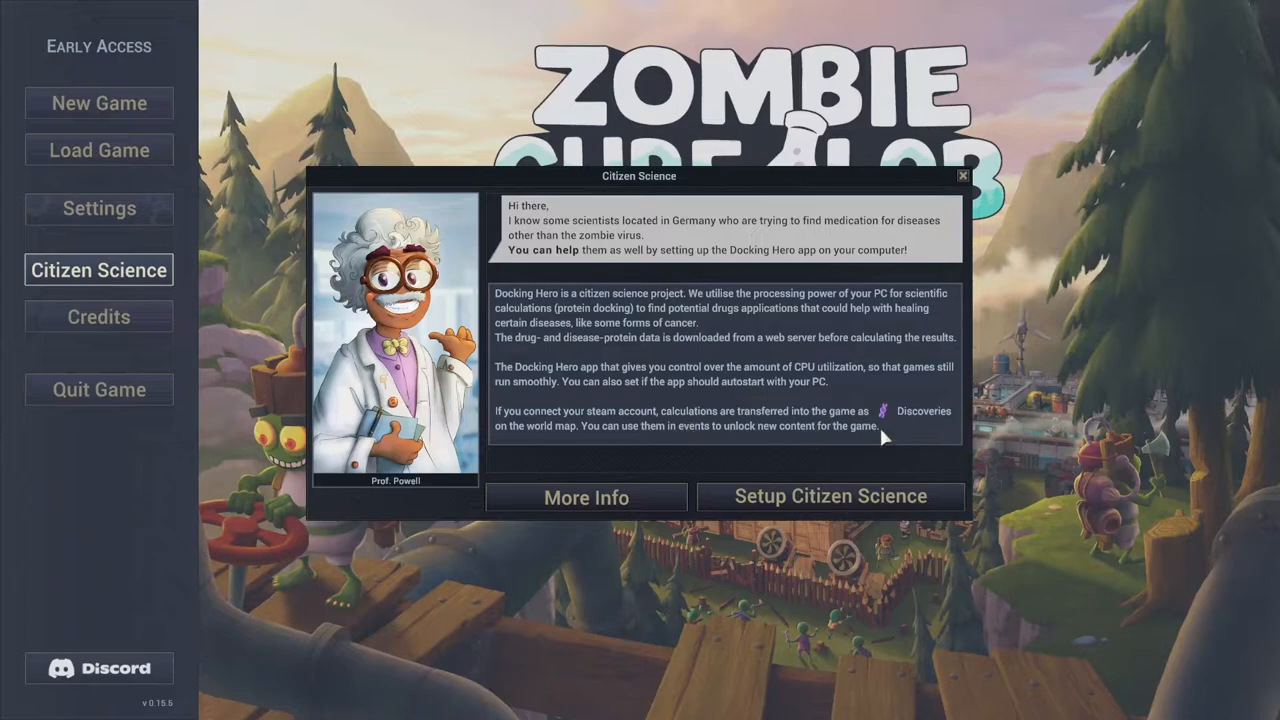
{"action": "mouse_move", "coordinate": [927, 432]}
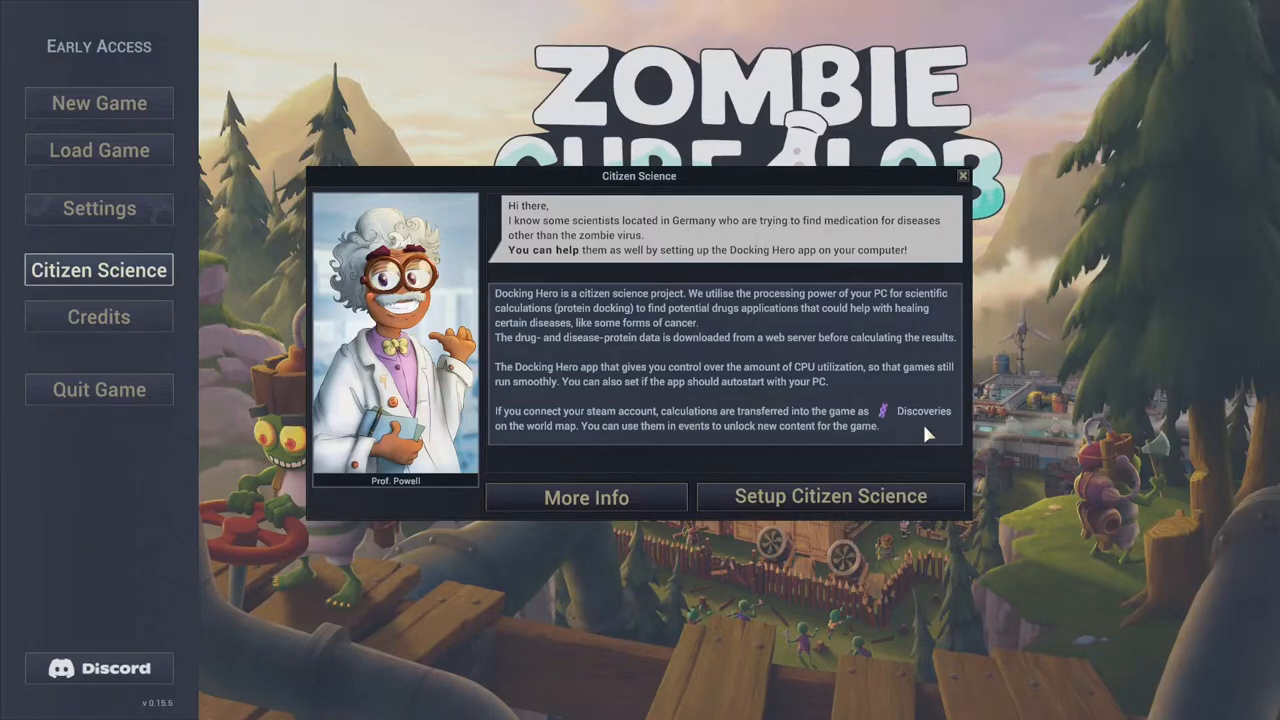
{"action": "mouse_move", "coordinate": [828, 497]}
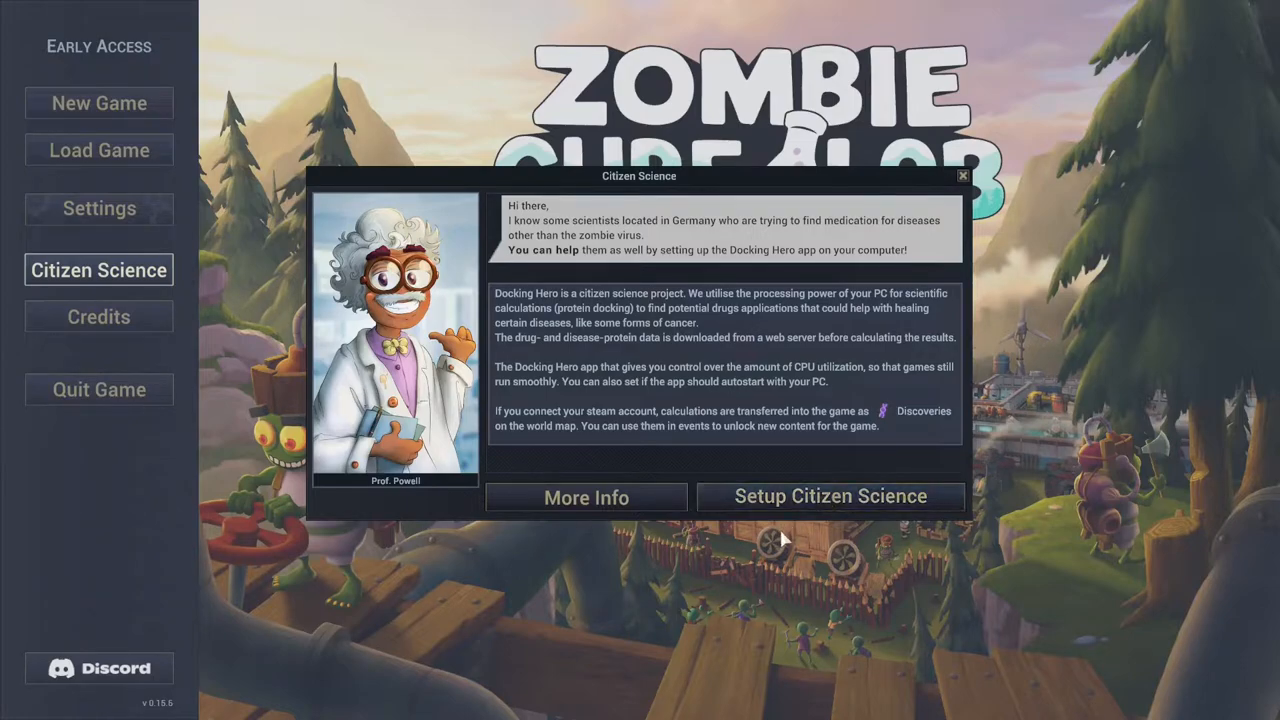
{"action": "mouse_move", "coordinate": [830, 497]}
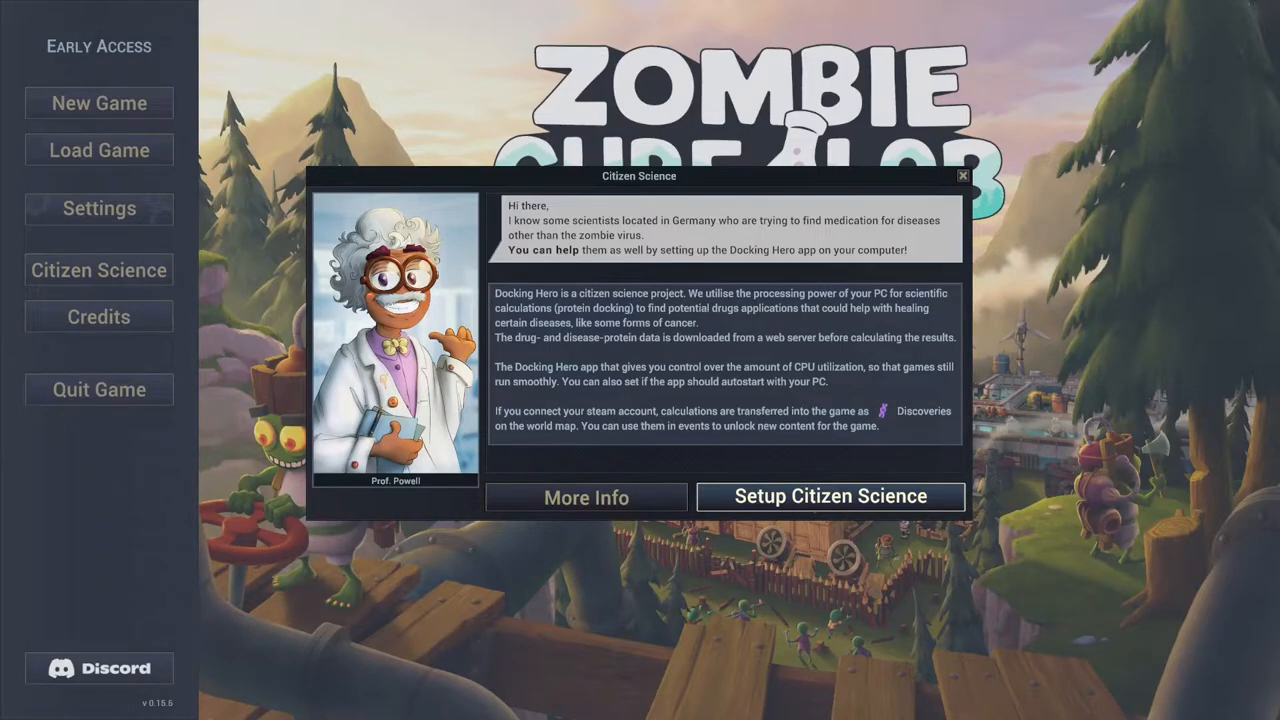
- Accept Docking Hero's terms, run silently in background, drop the start menu shortcut, finish setup
{"action": "left_click", "coordinate": [829, 496]}
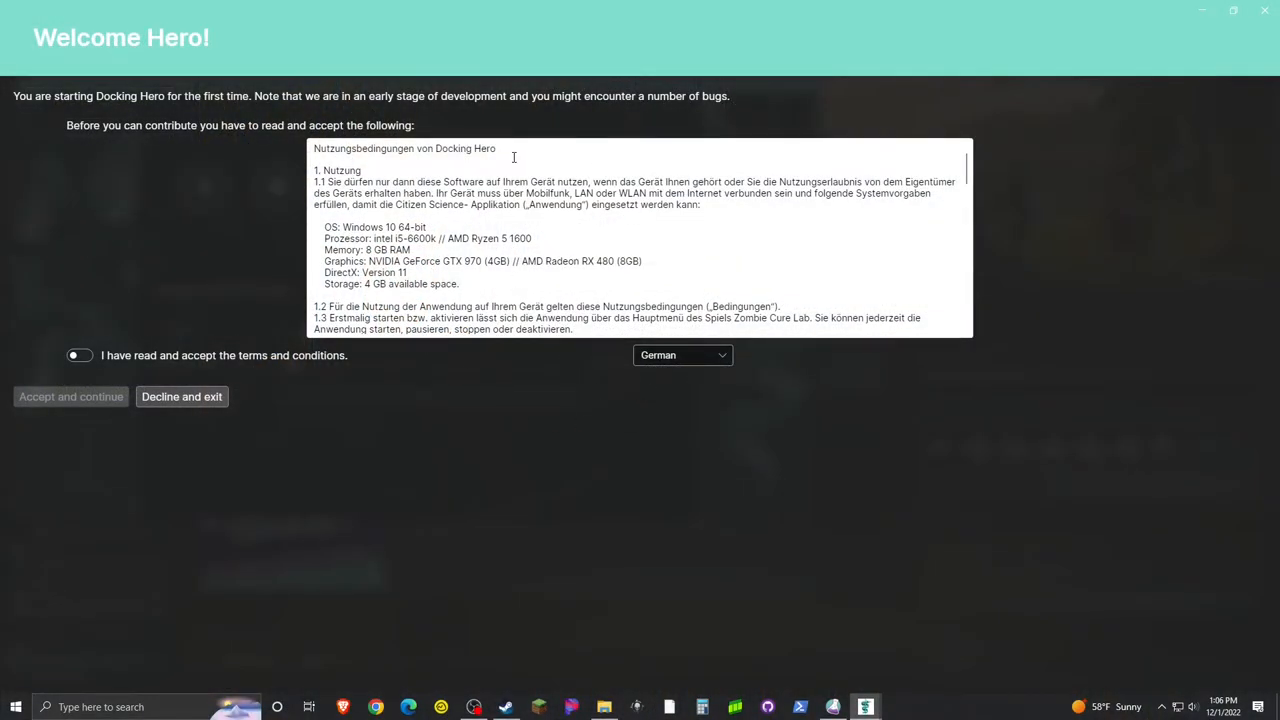
{"action": "mouse_move", "coordinate": [114, 157]}
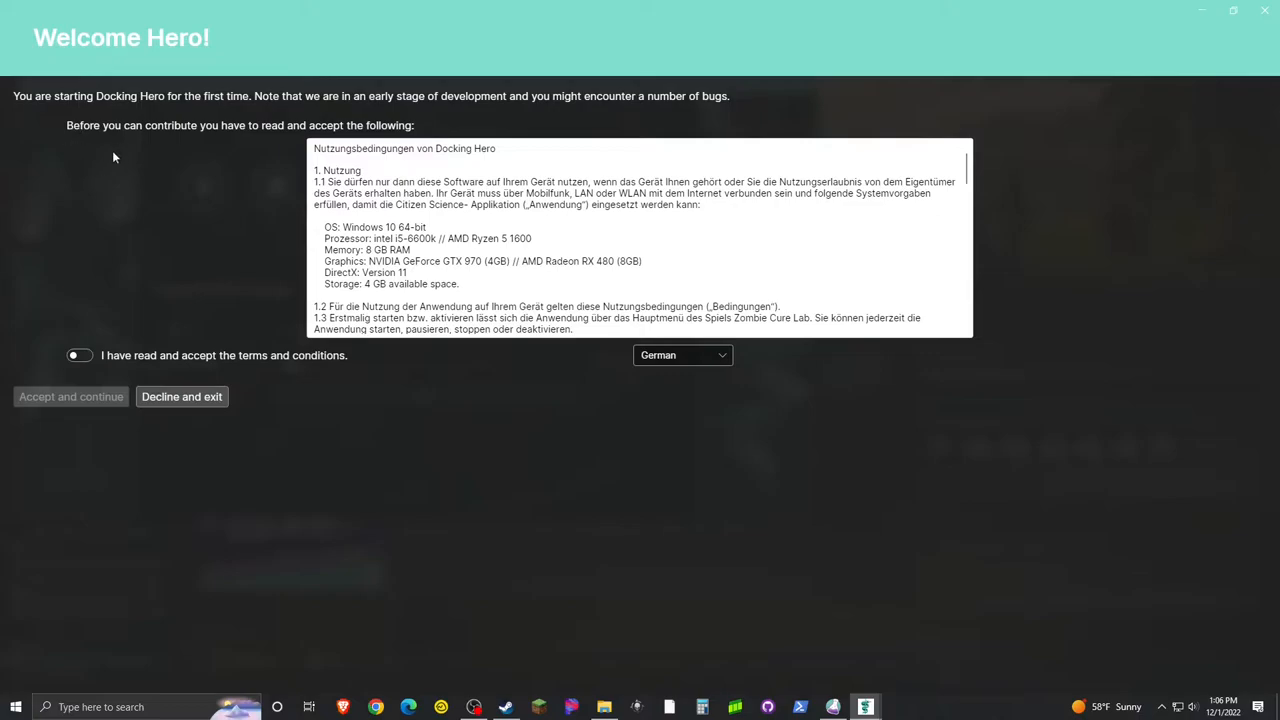
{"action": "mouse_move", "coordinate": [735, 115]}
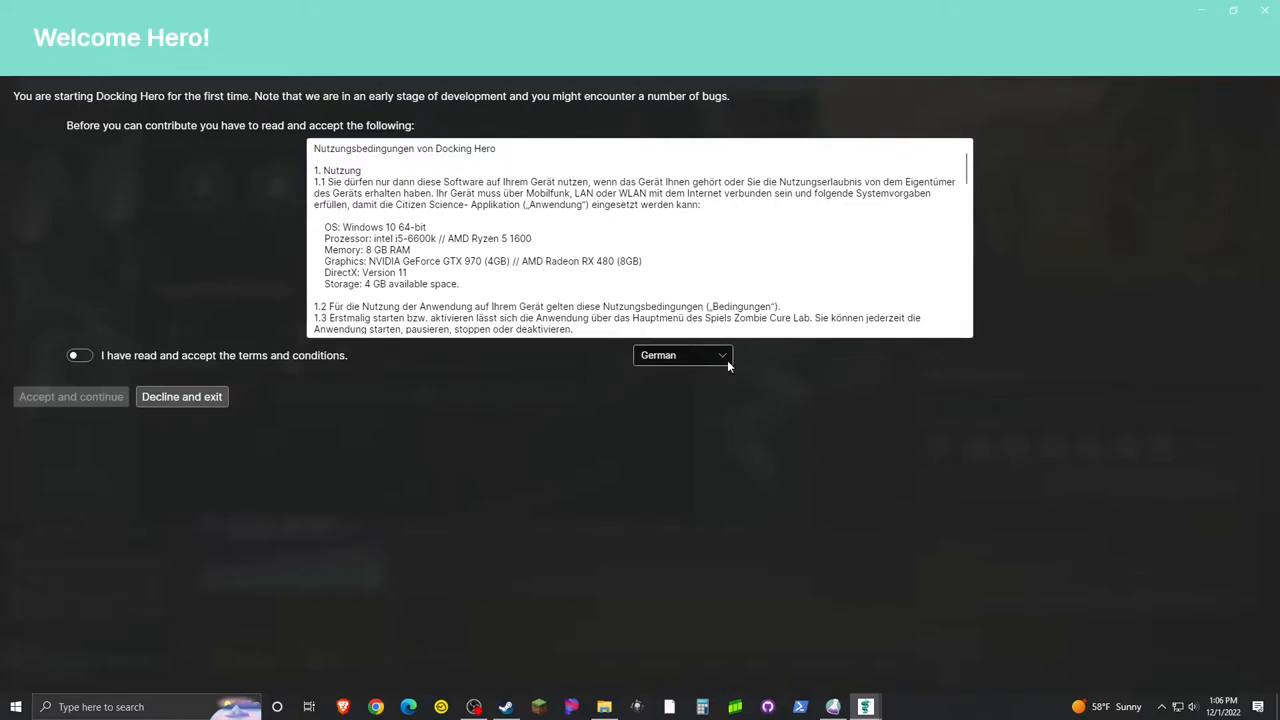
{"action": "left_click", "coordinate": [683, 355]}
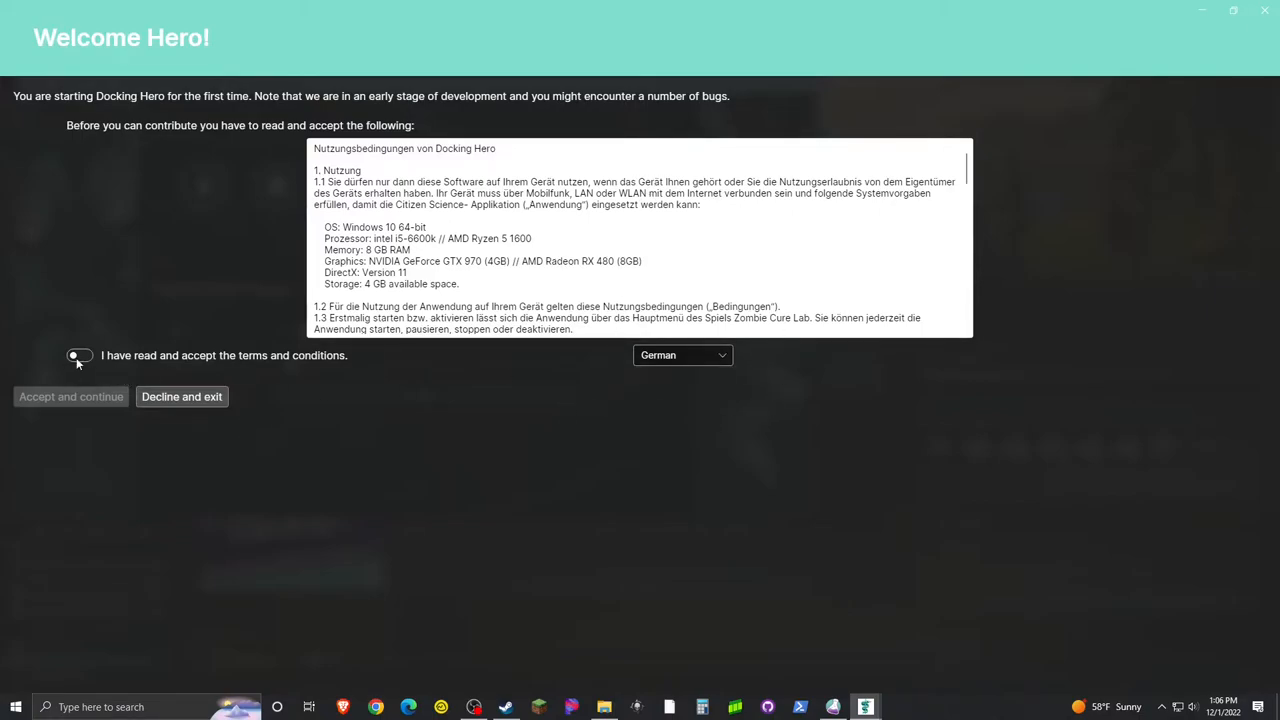
{"action": "left_click", "coordinate": [79, 355]}
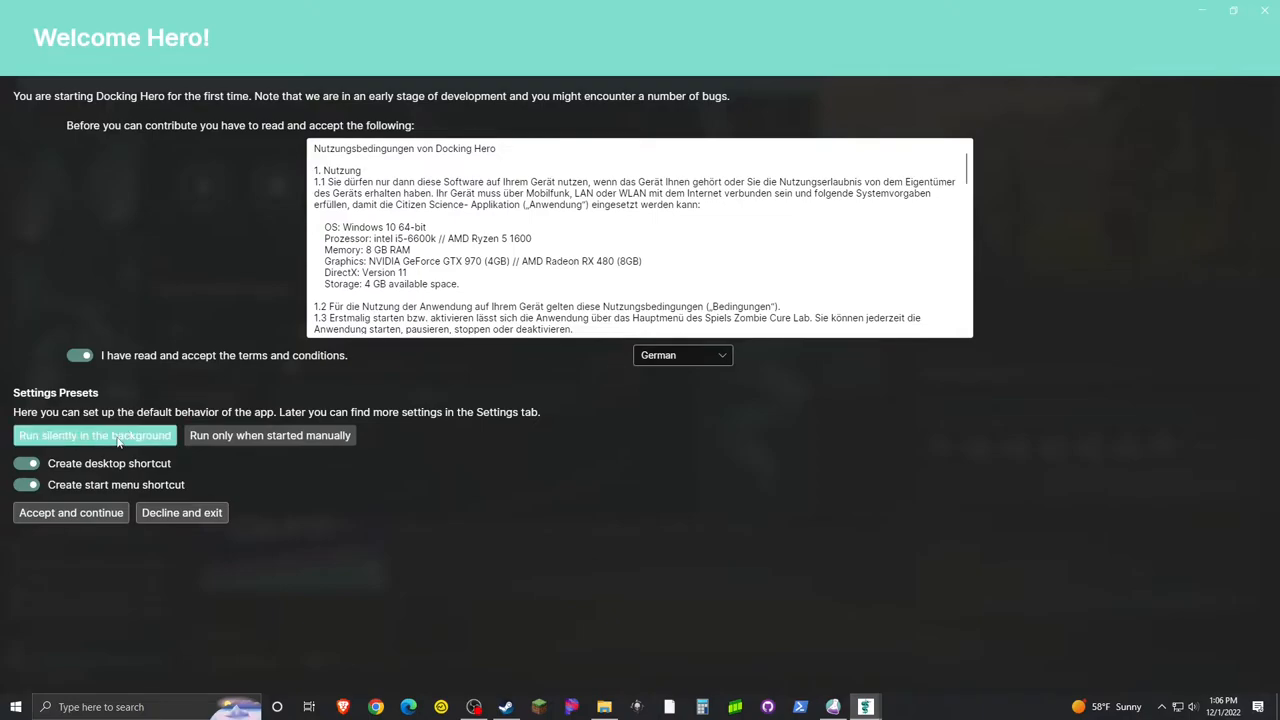
{"action": "mouse_move", "coordinate": [101, 447]}
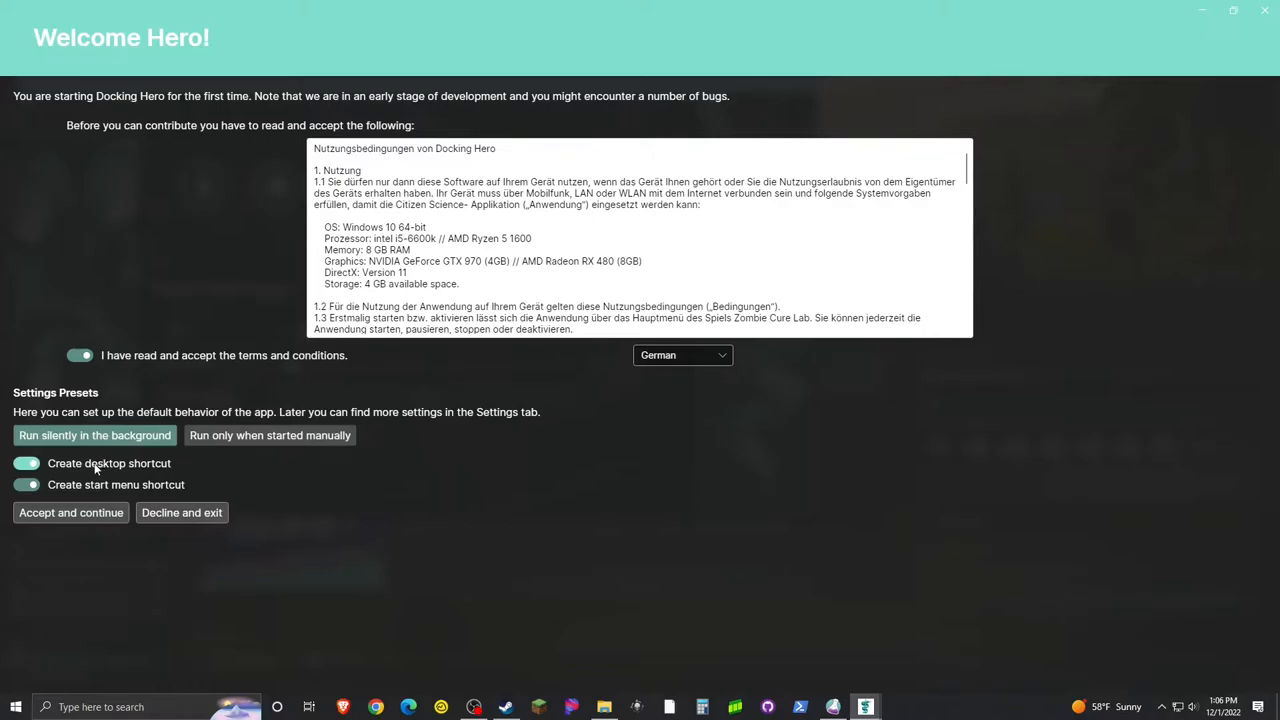
{"action": "left_click", "coordinate": [27, 463]}
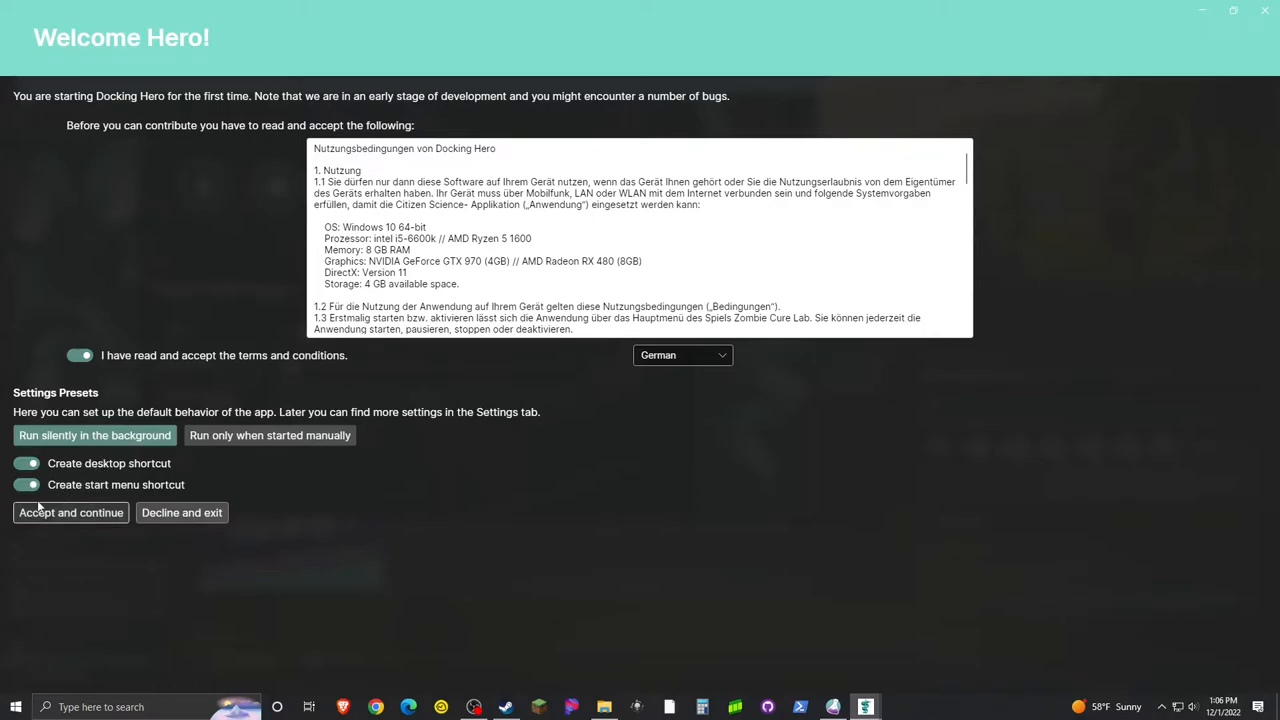
{"action": "left_click", "coordinate": [27, 484]}
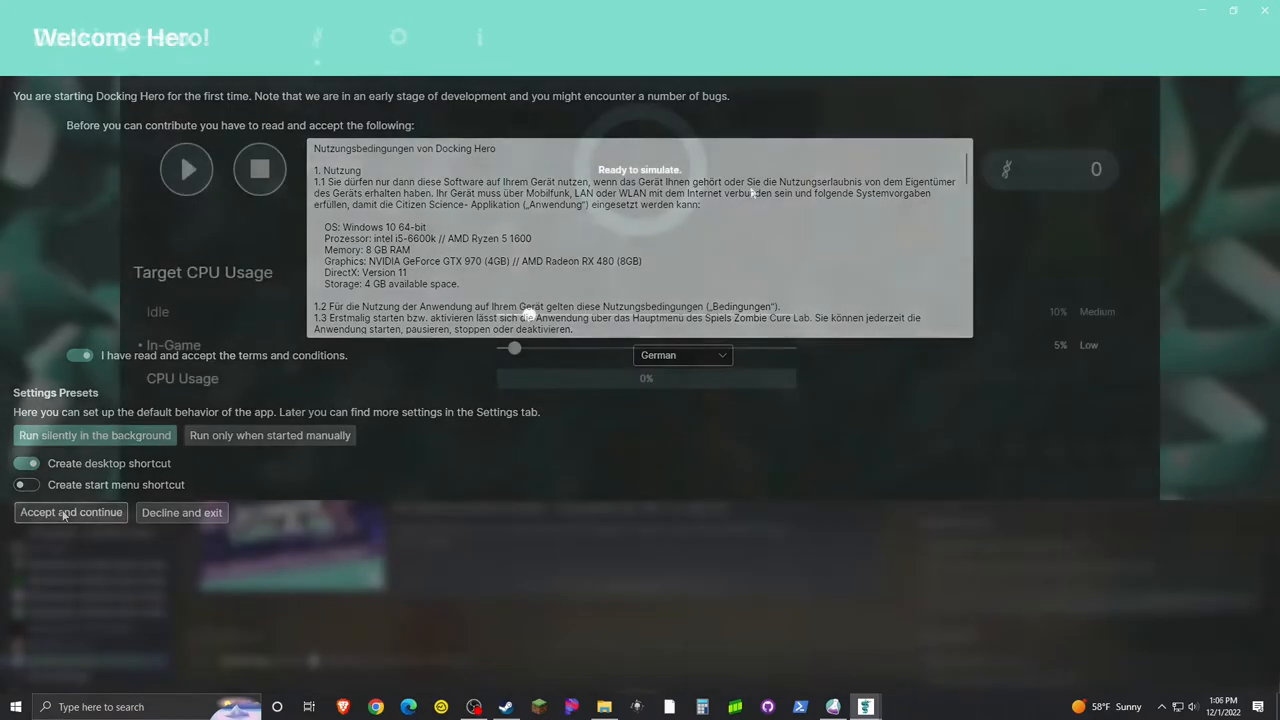
{"action": "left_click", "coordinate": [70, 512]}
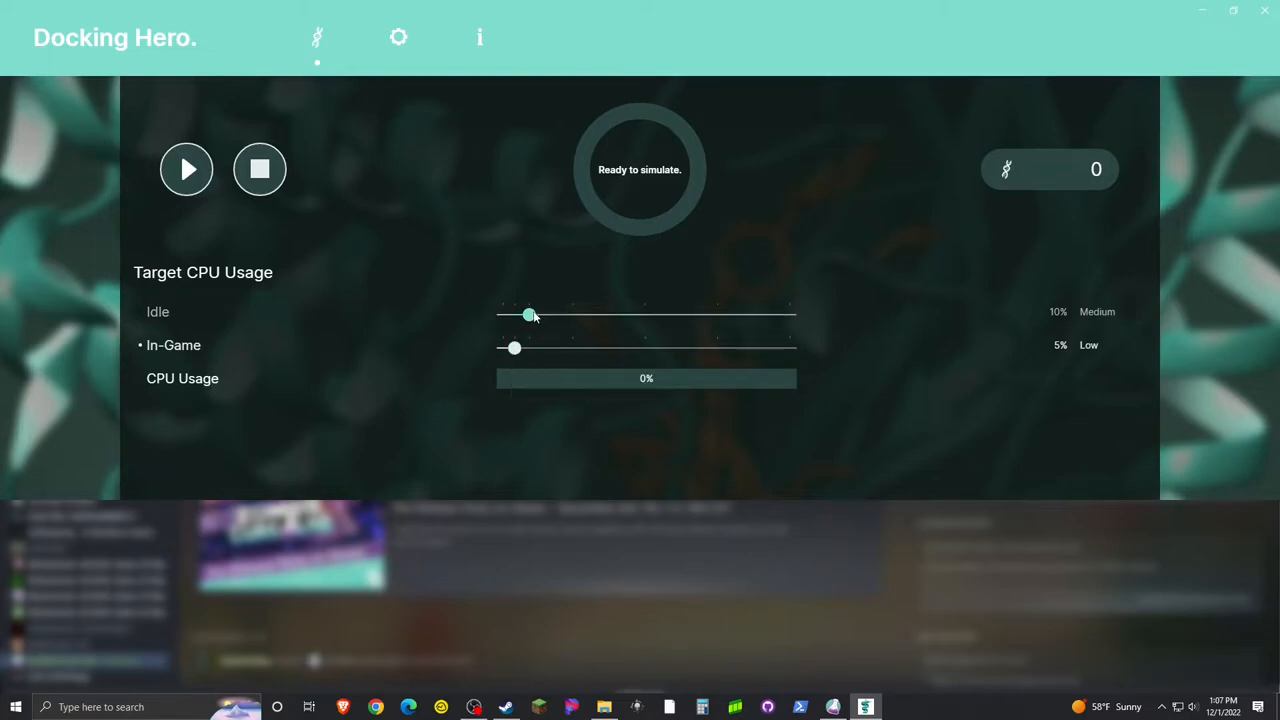
{"action": "left_click_drag", "start_coordinate": [530, 314], "coordinate": [549, 314]}
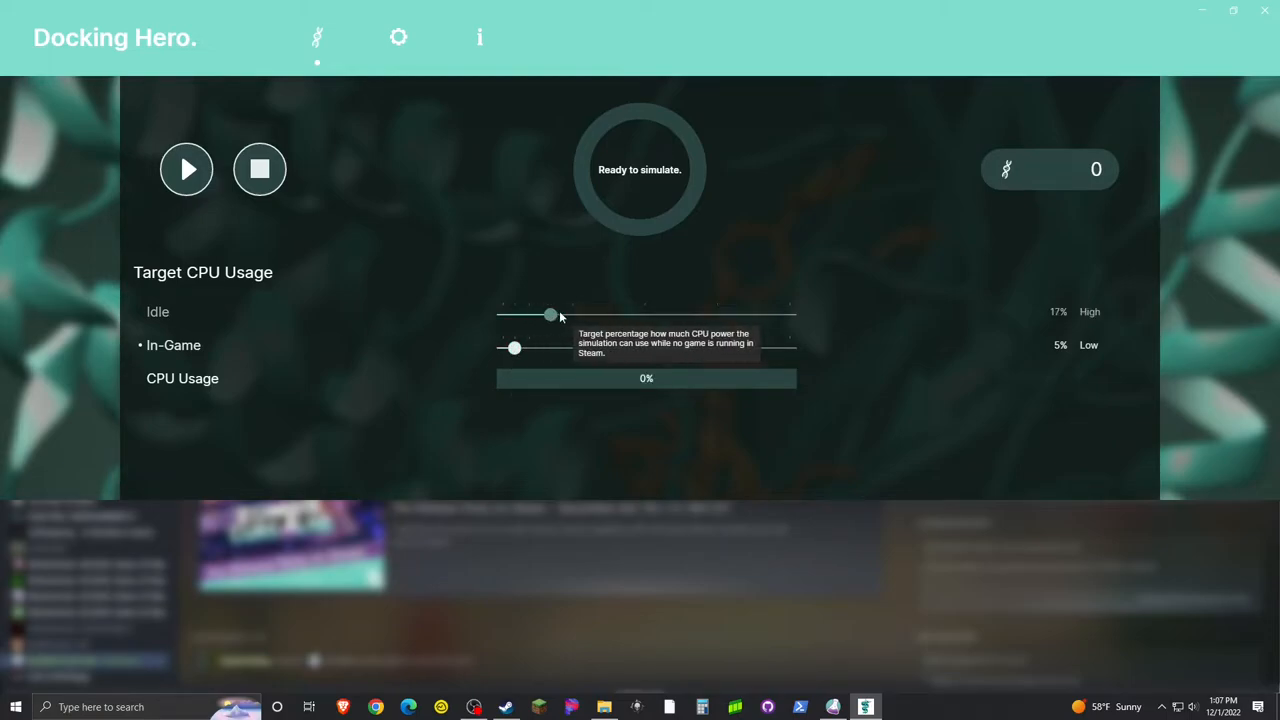
{"action": "left_click_drag", "start_coordinate": [549, 315], "coordinate": [555, 315]}
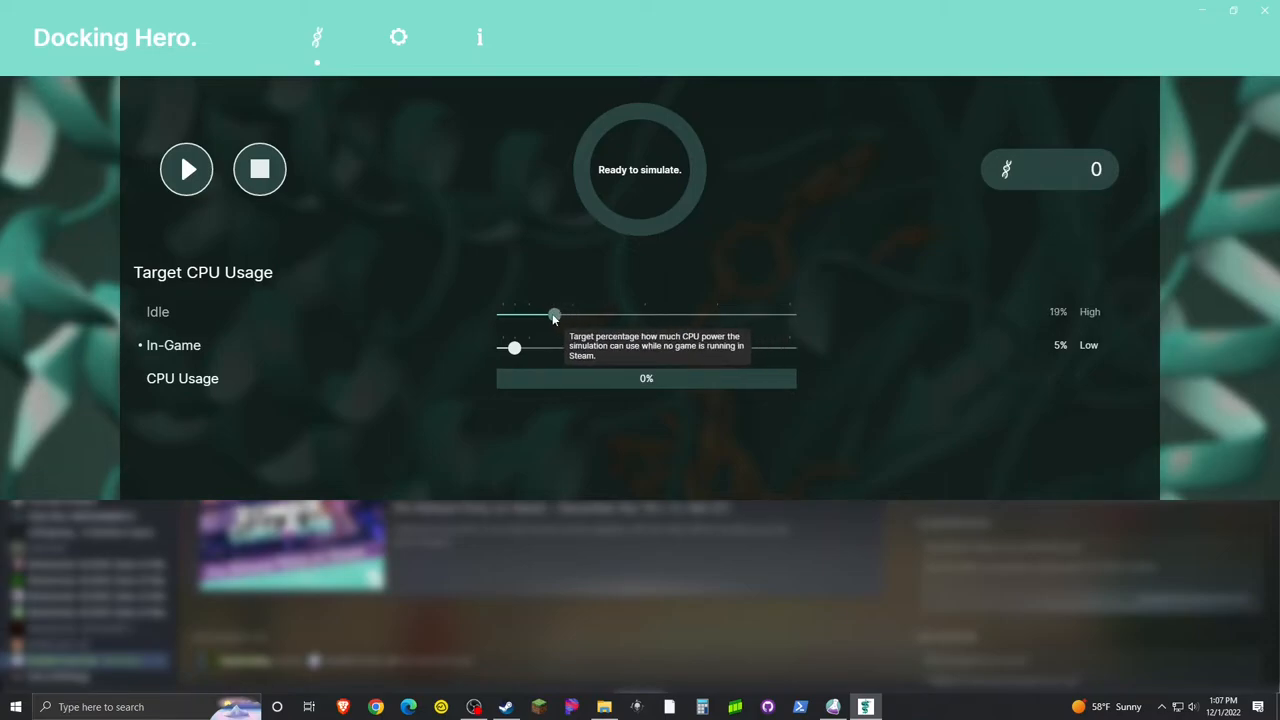
{"action": "left_click_drag", "start_coordinate": [555, 311], "coordinate": [525, 311]}
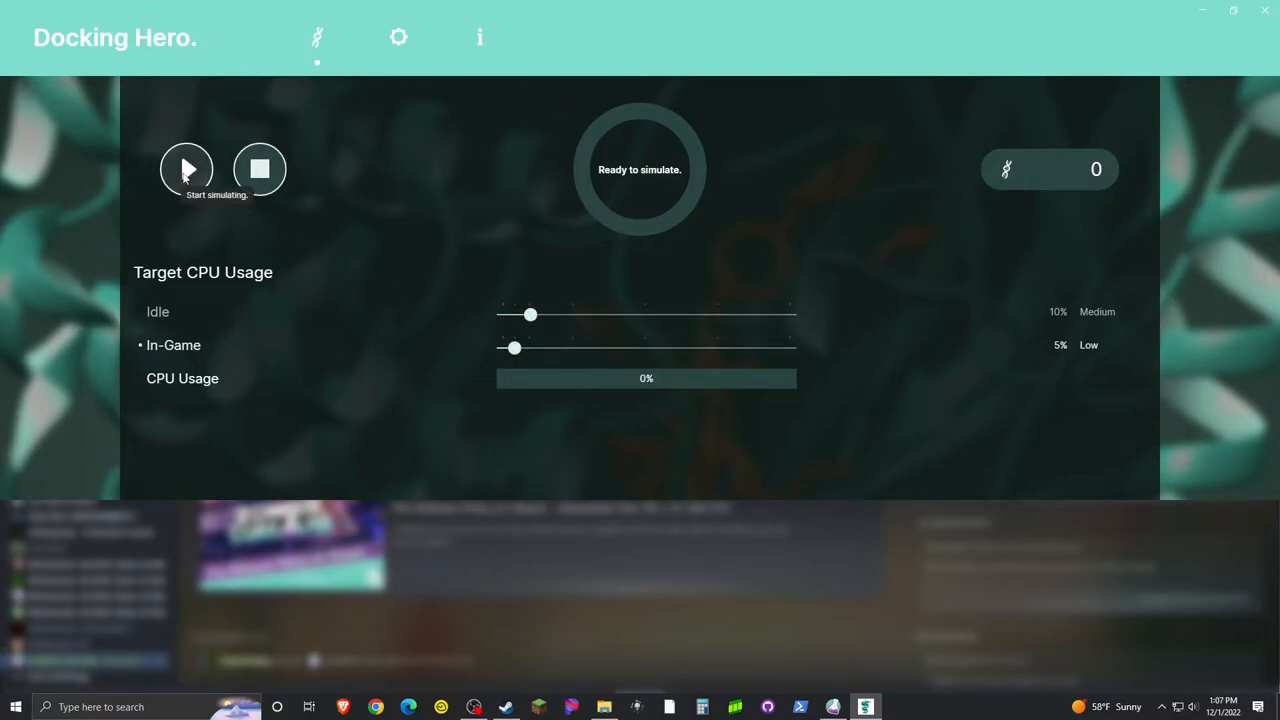
- Start the Docking Hero simulation and close the game's Citizen Science window
{"action": "left_click", "coordinate": [186, 169]}
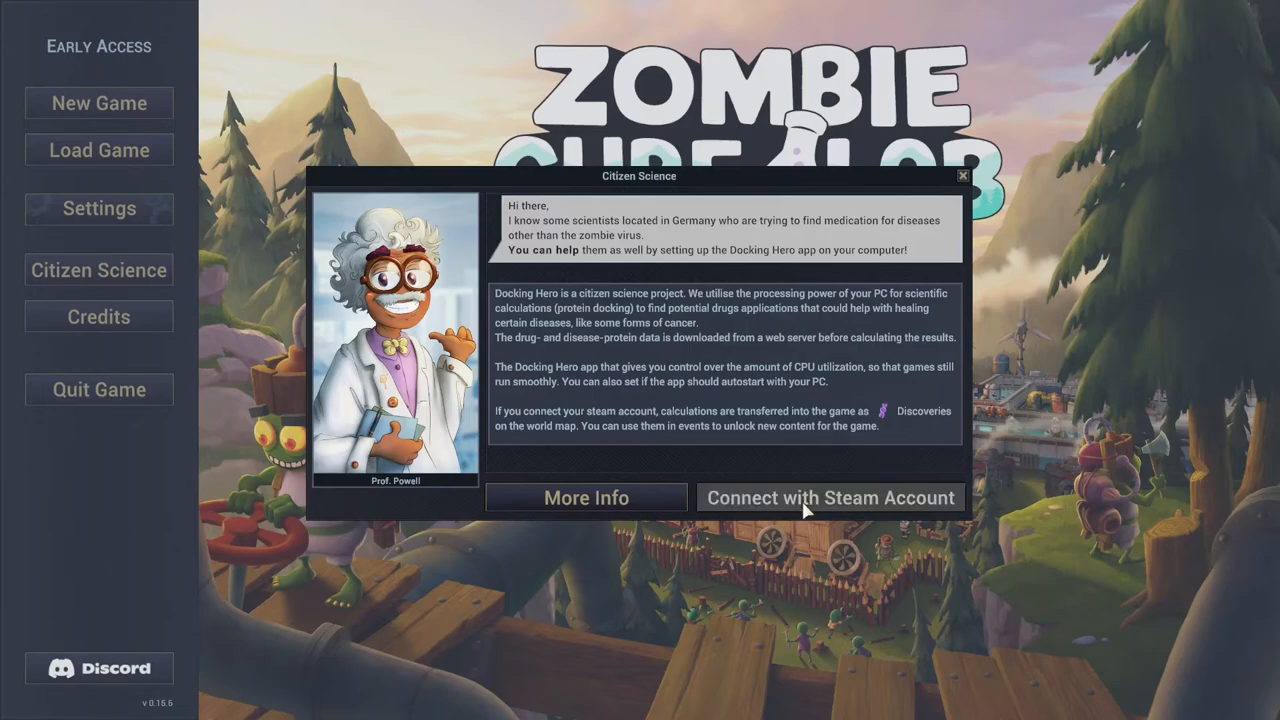
{"action": "left_click", "coordinate": [962, 175]}
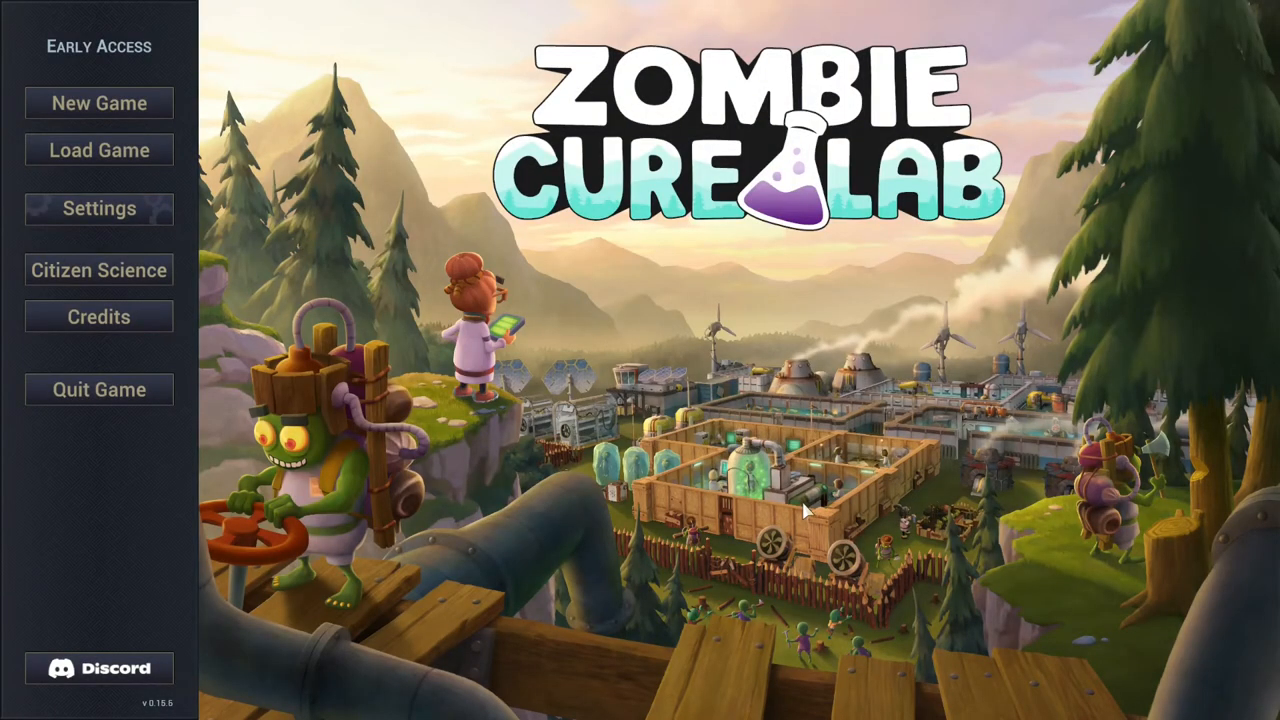